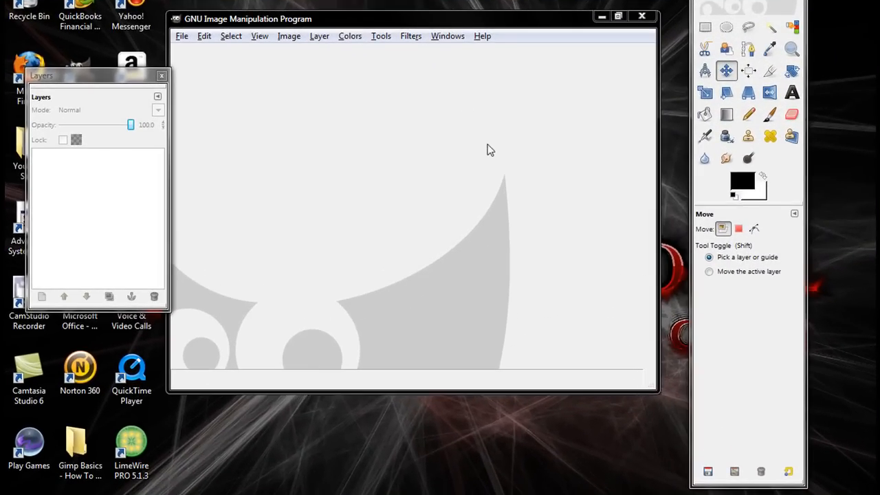
pyautogui.moveTo(335, 21)
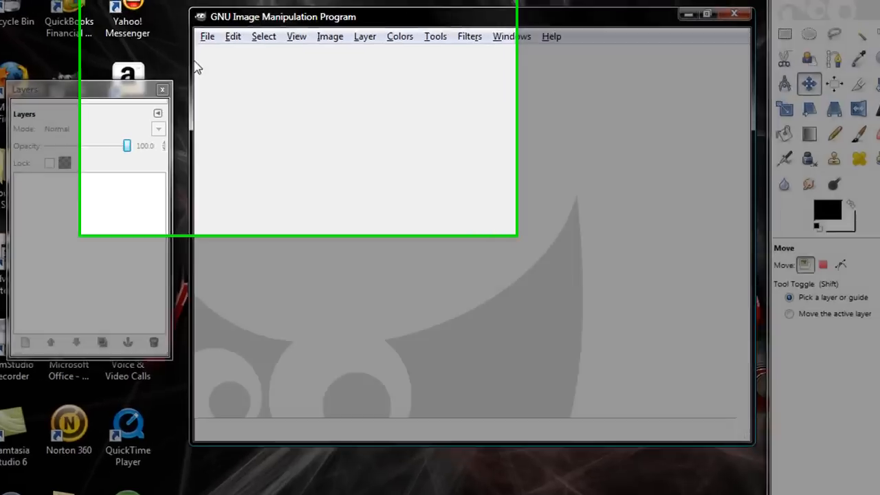
# - Open Human_back.jpg, the photo of a bare human back, in GIMP
pyautogui.click(207, 36)
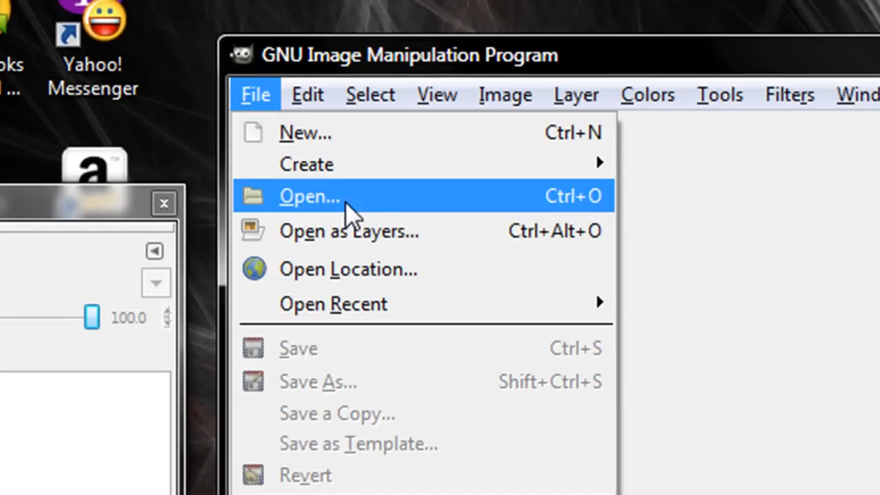
pyautogui.click(309, 196)
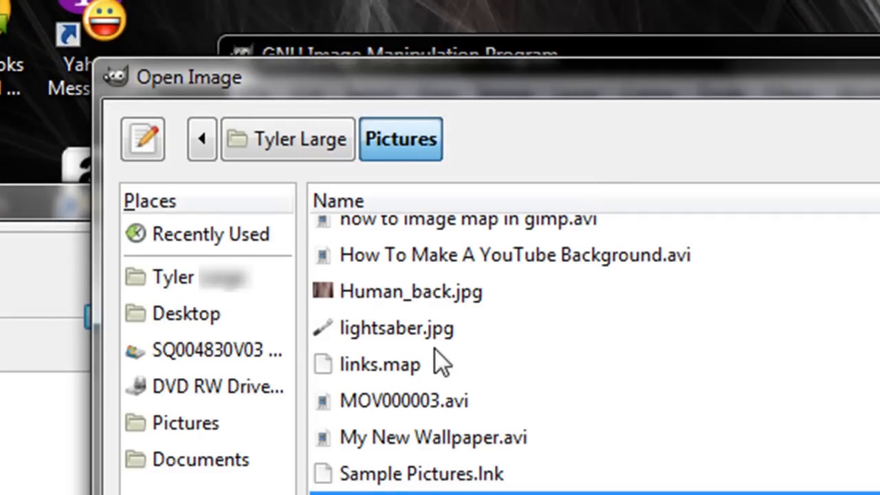
pyautogui.click(406, 291)
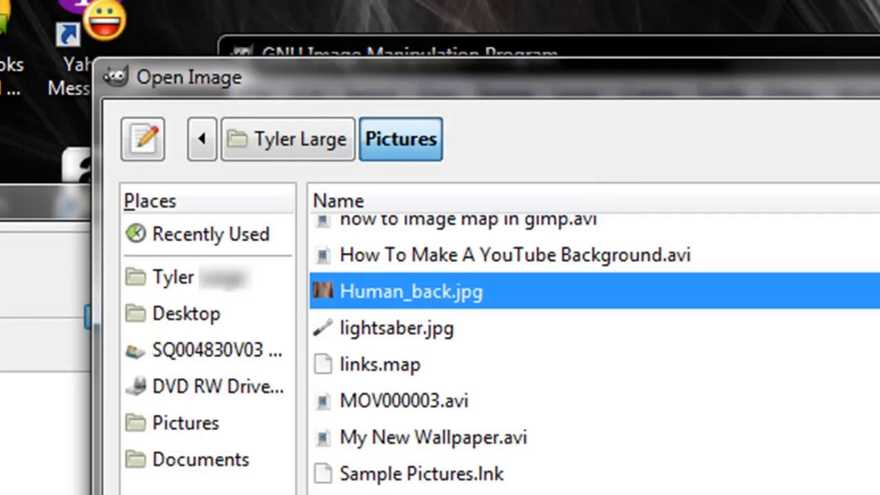
pyautogui.doubleClick(405, 291)
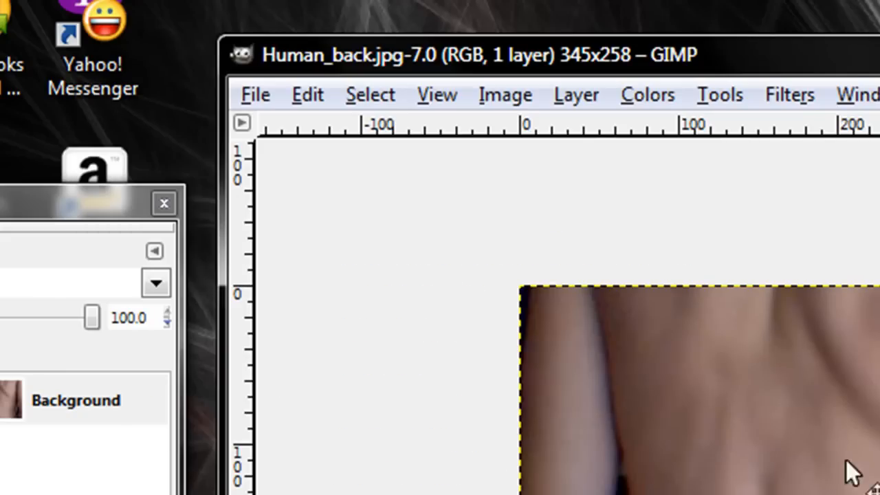
pyautogui.click(256, 95)
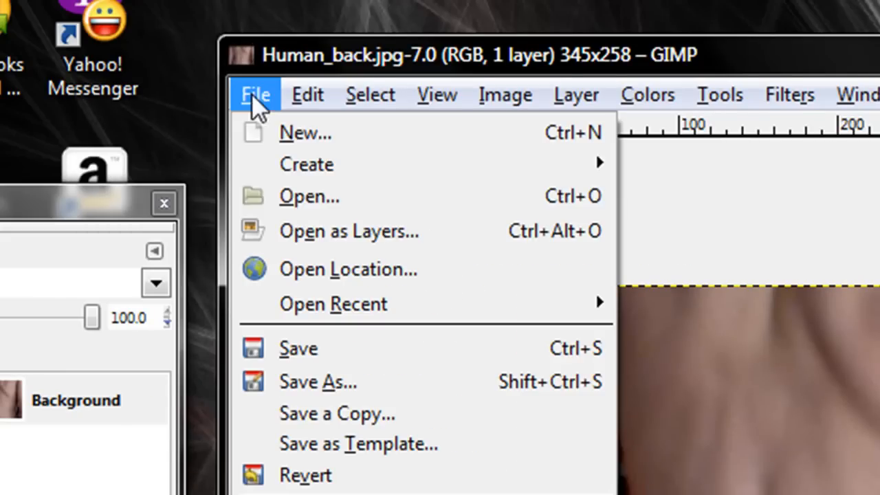
pyautogui.click(308, 196)
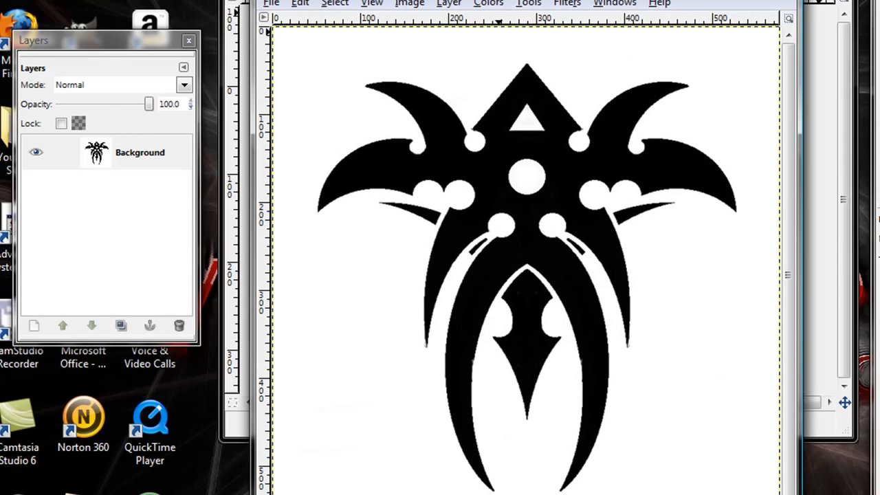
pyautogui.moveTo(649, 65)
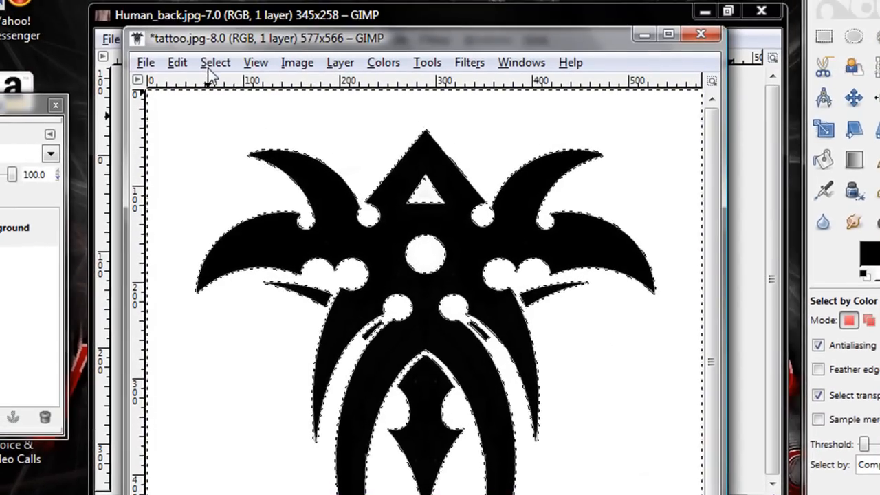
# - Invert the selection onto the black tattoo shapes and cut them to the clipboard
pyautogui.click(215, 62)
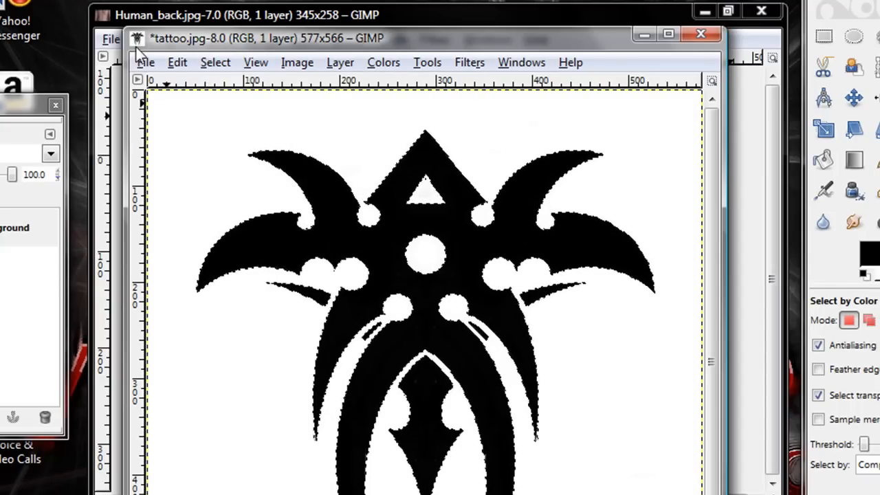
pyautogui.click(178, 62)
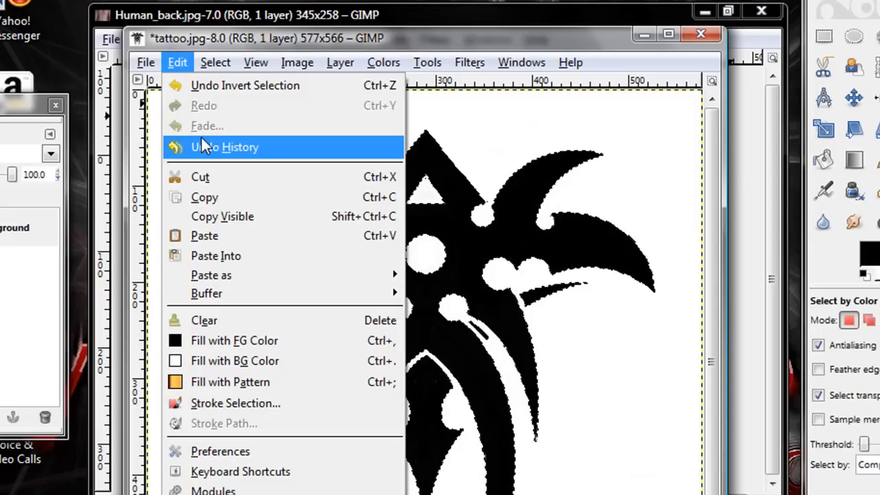
pyautogui.click(244, 85)
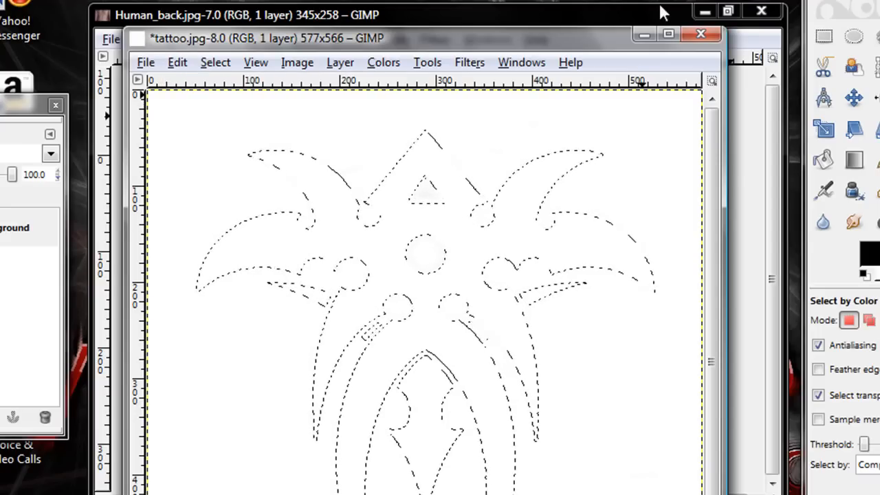
# - Close tattoo.jpg with Don't Save, then paste into Human_back.jpg as a new layer
pyautogui.click(700, 32)
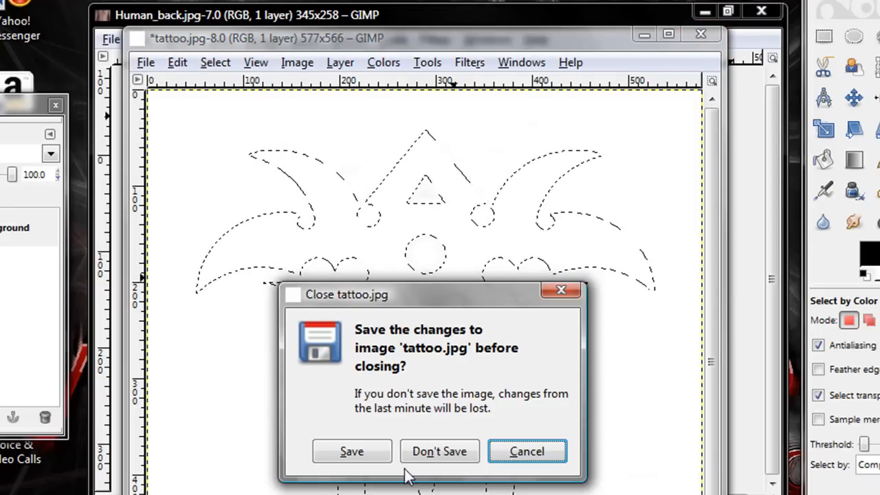
pyautogui.click(439, 451)
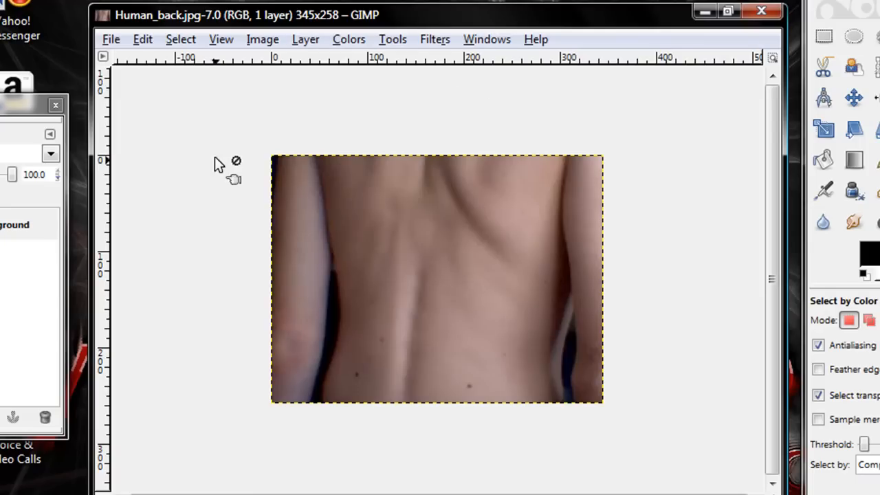
pyautogui.click(142, 39)
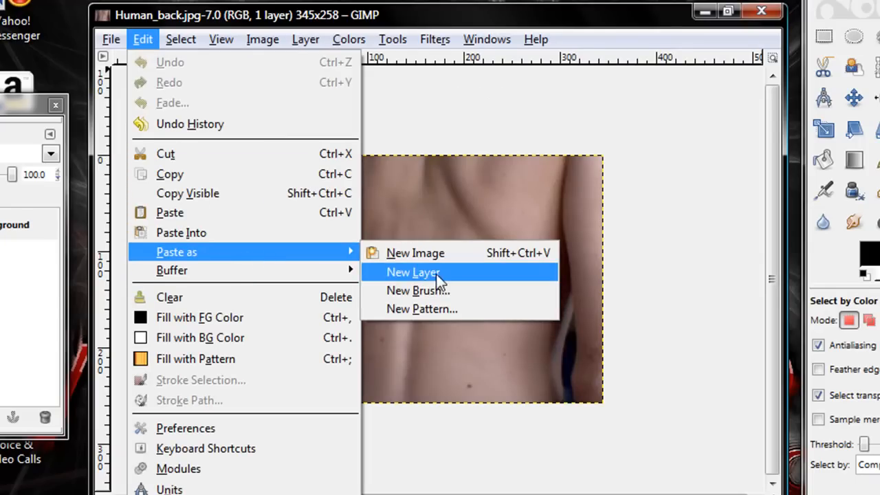
pyautogui.click(413, 272)
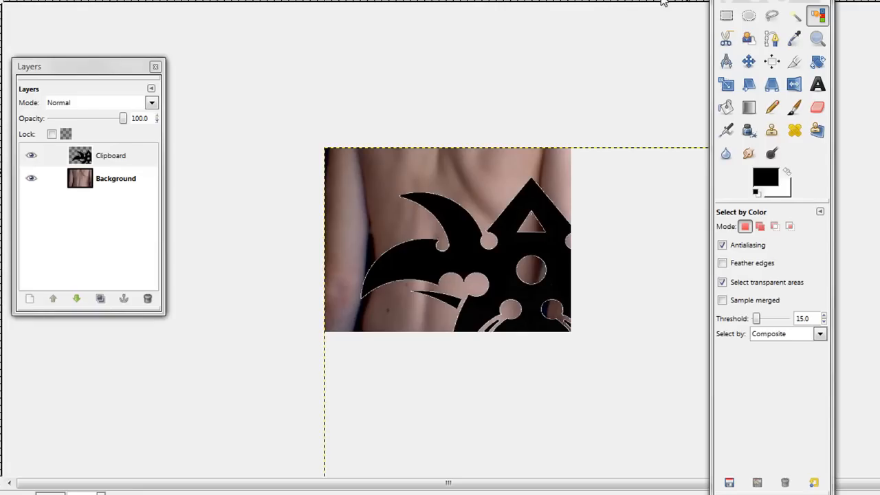
pyautogui.moveTo(726, 84)
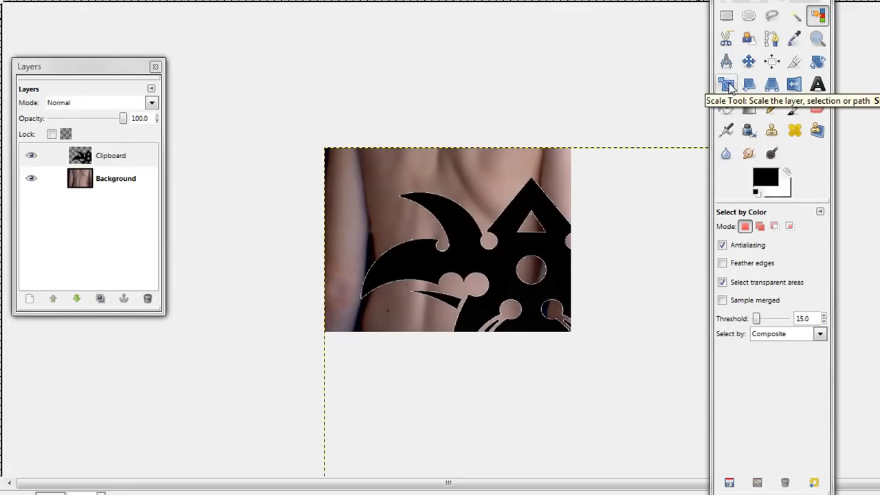
# - Scale the Clipboard layer to about 270×332 px and narrow it to fit the back
pyautogui.click(726, 84)
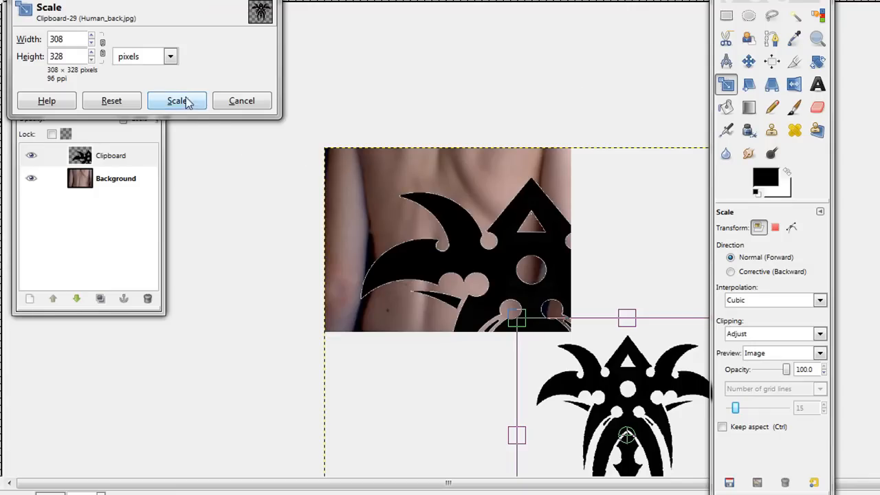
pyautogui.click(176, 100)
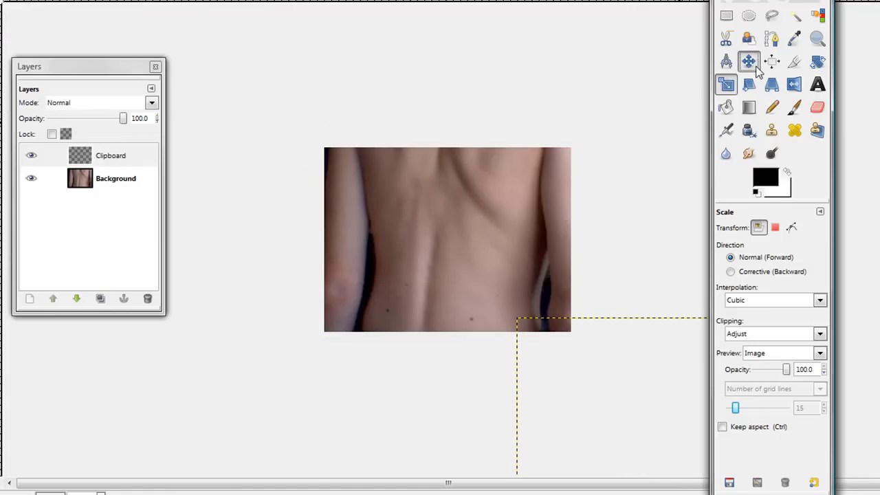
pyautogui.click(745, 60)
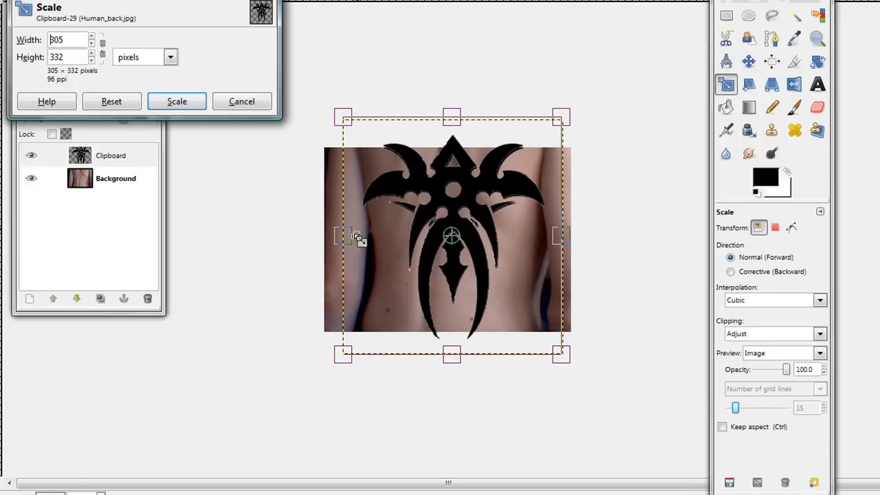
pyautogui.moveTo(343, 235); pyautogui.dragTo(355, 235)
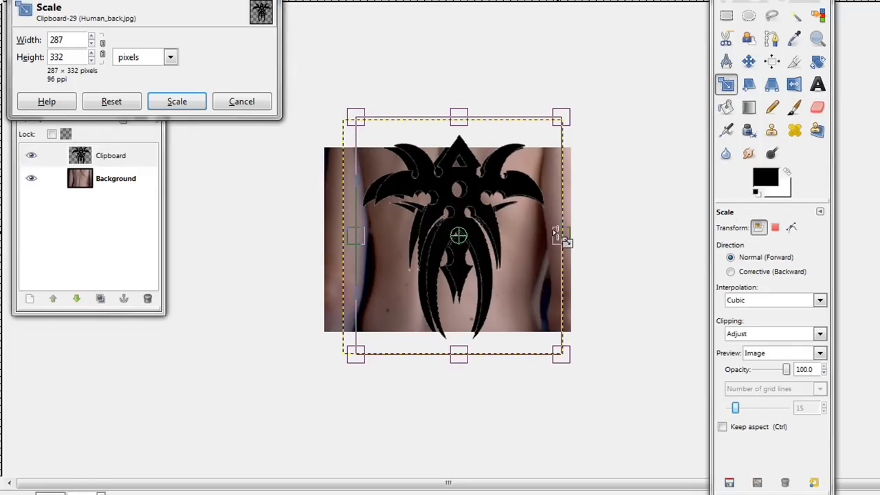
pyautogui.moveTo(559, 236); pyautogui.dragTo(548, 236)
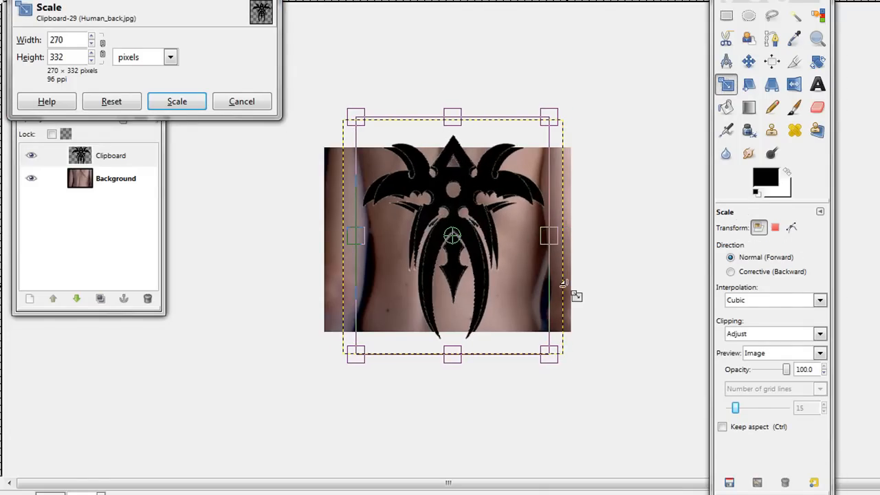
pyautogui.click(177, 101)
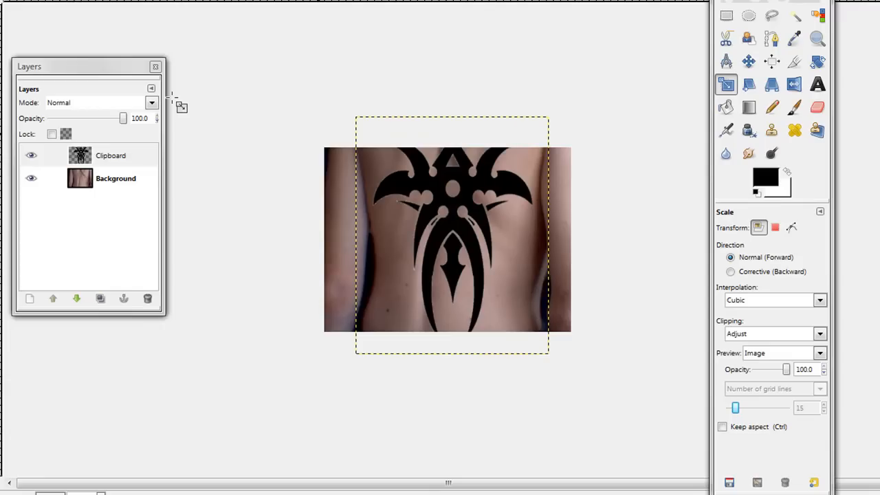
pyautogui.moveTo(471, 178)
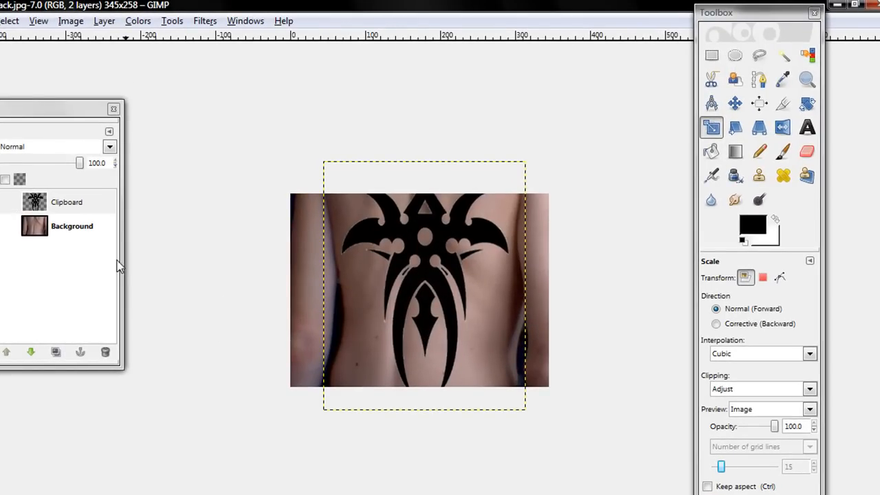
pyautogui.moveTo(364, 291)
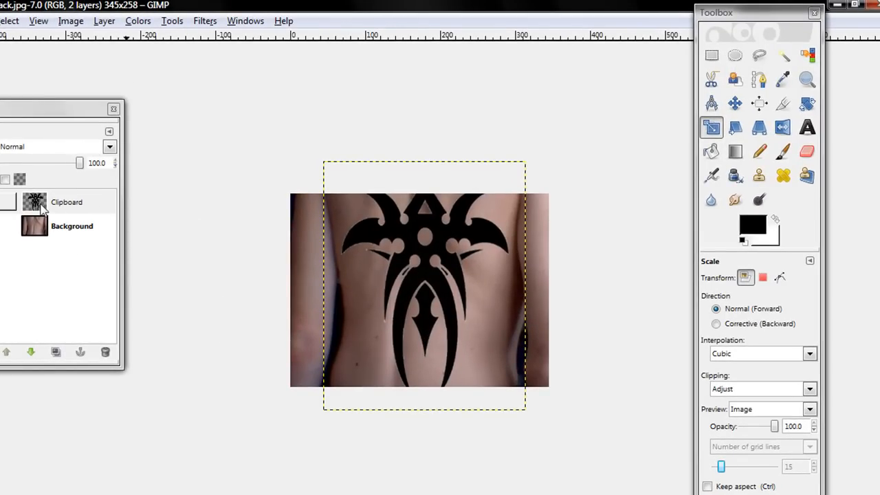
# - Set the Clipboard tattoo layer's mode to Multiply and keep it the active layer
pyautogui.click(109, 147)
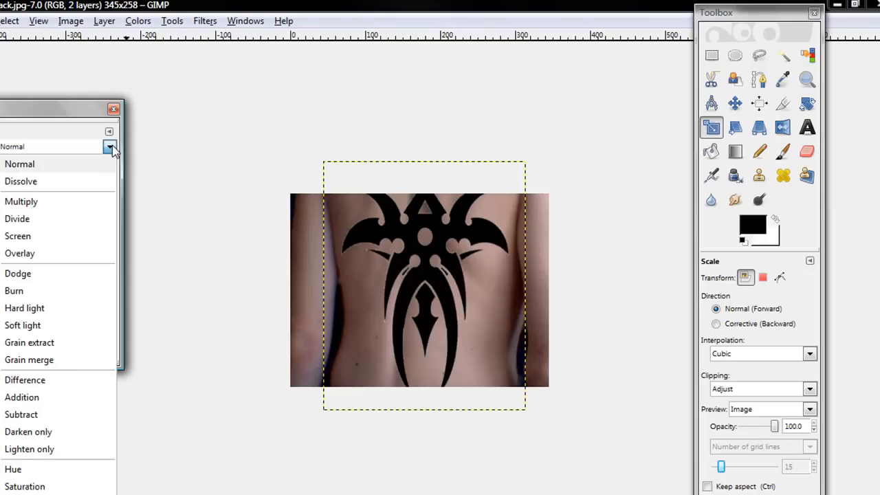
pyautogui.moveTo(43, 204)
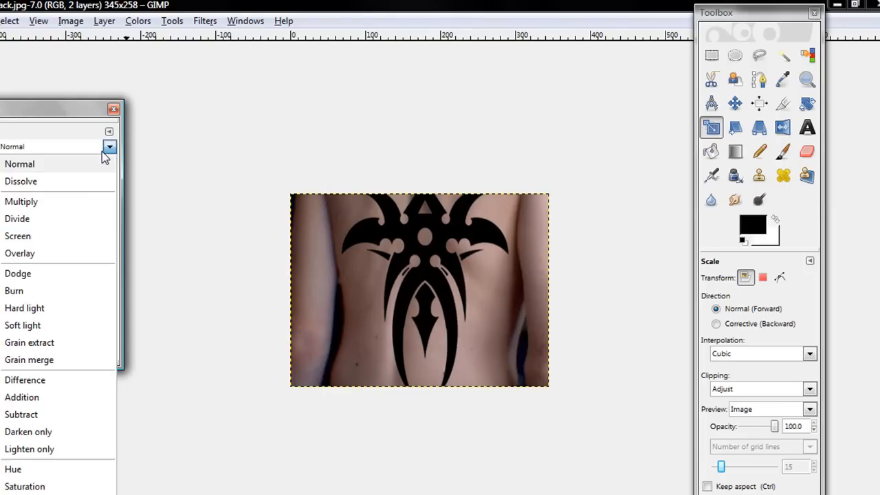
pyautogui.click(23, 201)
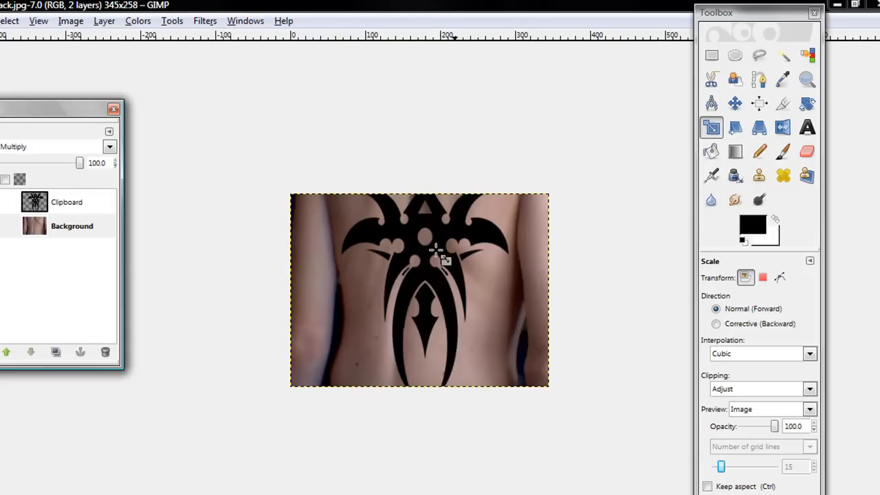
pyautogui.click(66, 201)
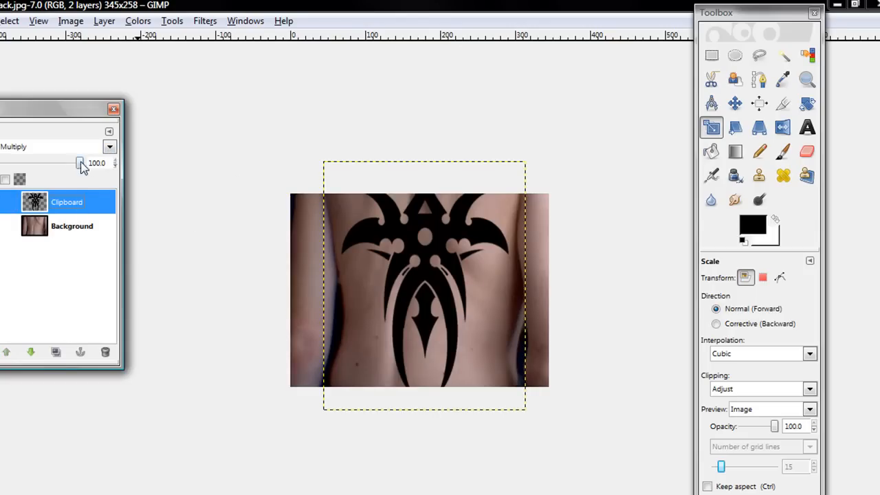
# - Bring the Clipboard layer's opacity down to 70.0
pyautogui.moveTo(81, 163); pyautogui.dragTo(70, 163)
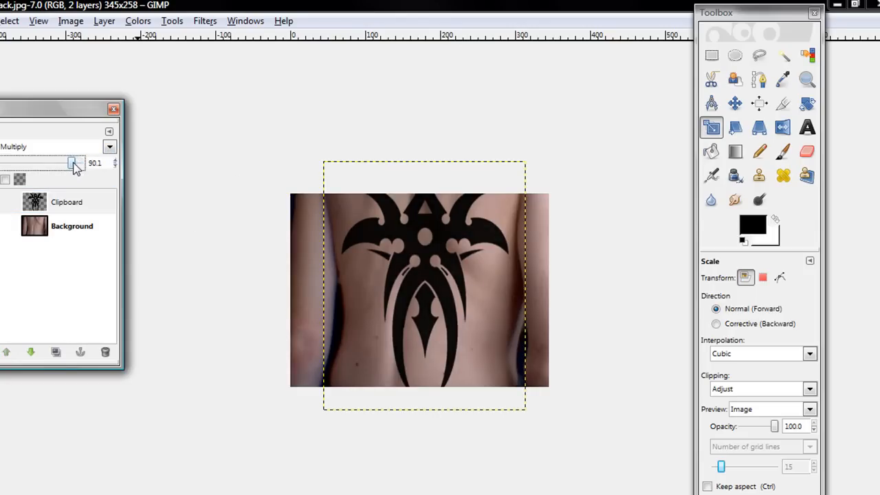
pyautogui.moveTo(71, 163); pyautogui.dragTo(61, 163)
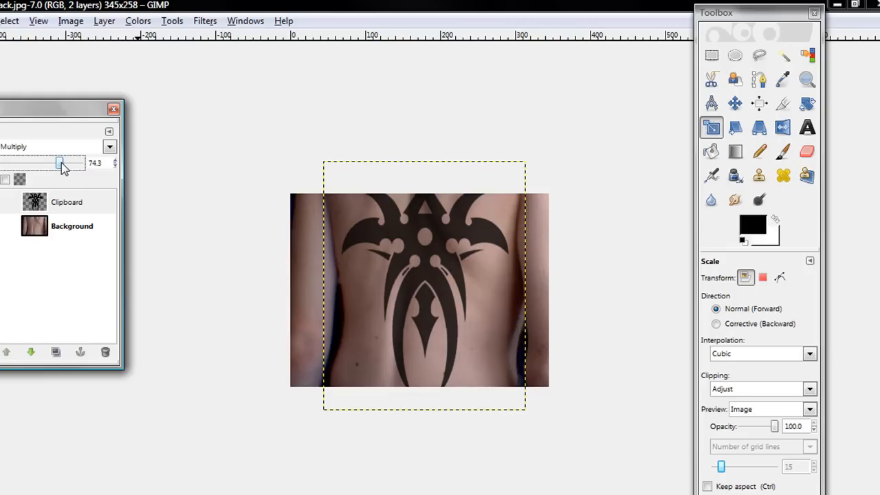
pyautogui.moveTo(61, 163); pyautogui.dragTo(56, 164)
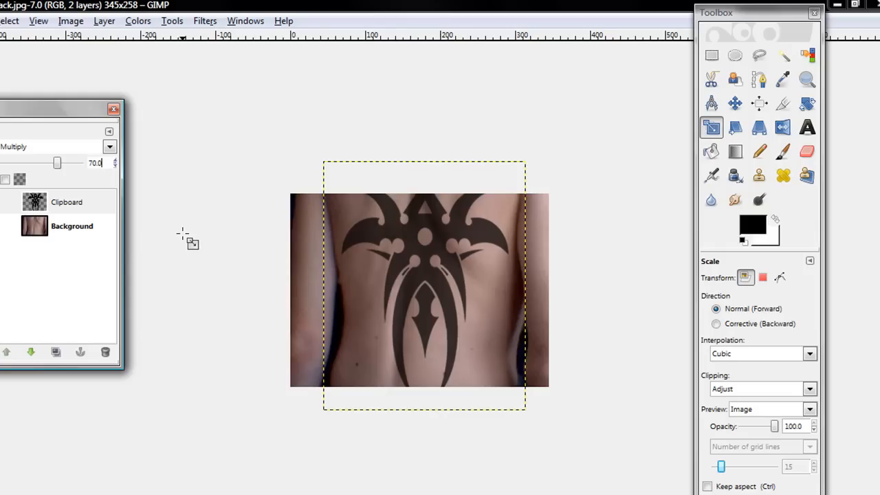
pyautogui.moveTo(234, 175)
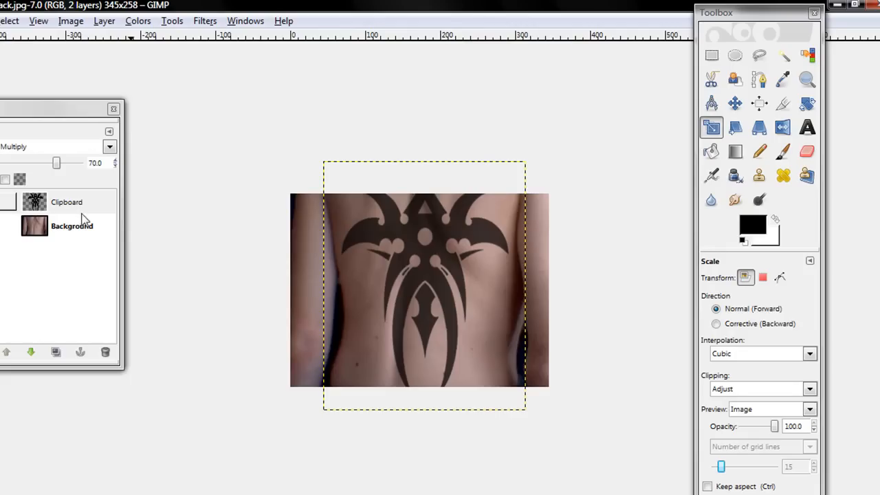
pyautogui.moveTo(138, 72)
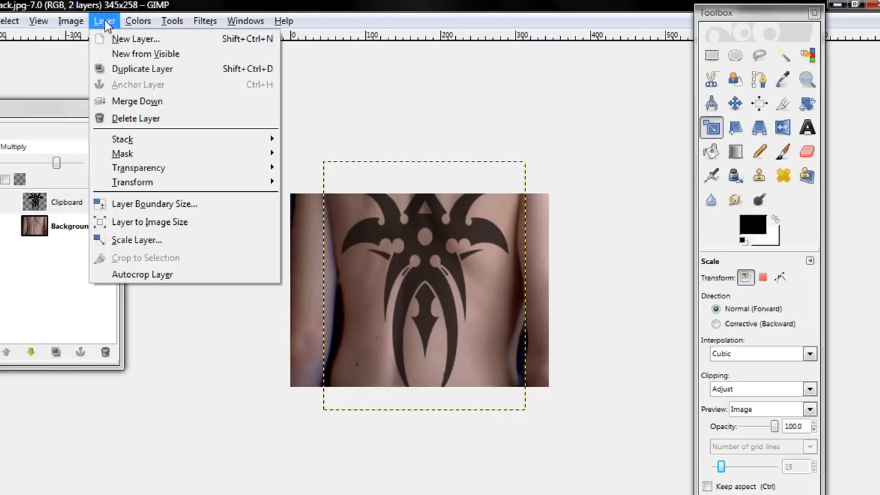
pyautogui.moveTo(136, 38)
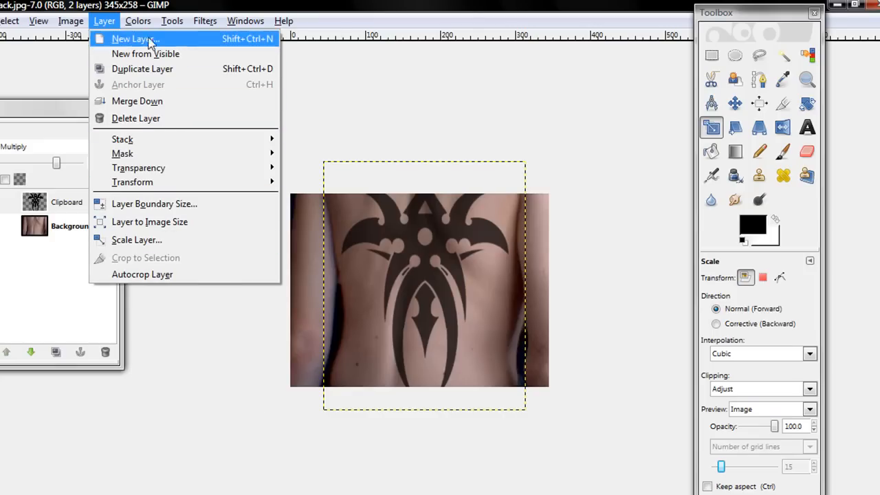
# - Dismiss the Layer menu and flatten the image into one background layer
pyautogui.click(68, 20)
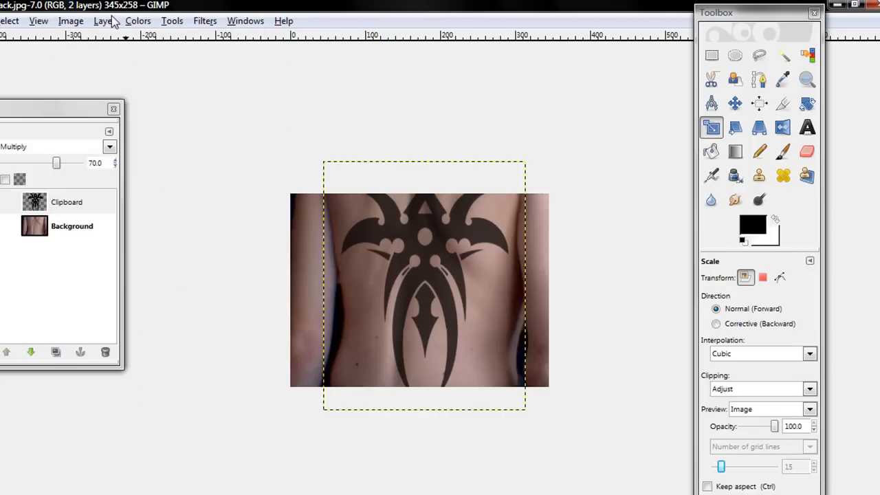
pyautogui.click(70, 21)
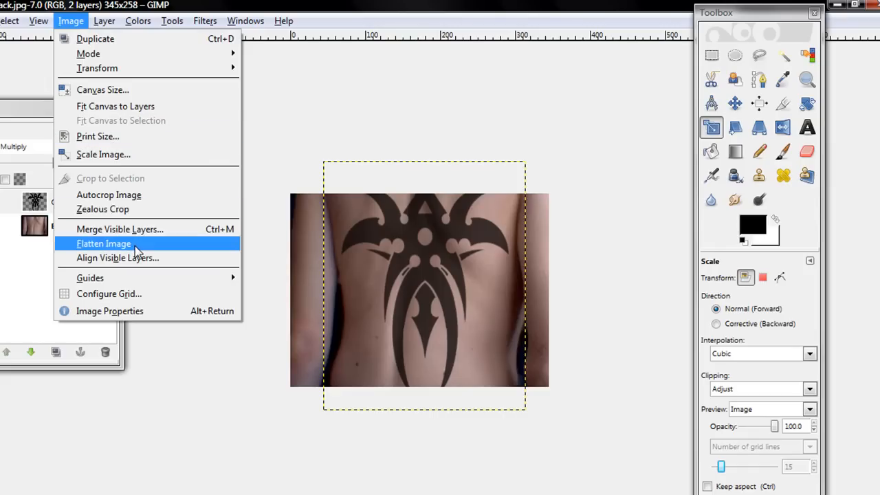
pyautogui.click(103, 244)
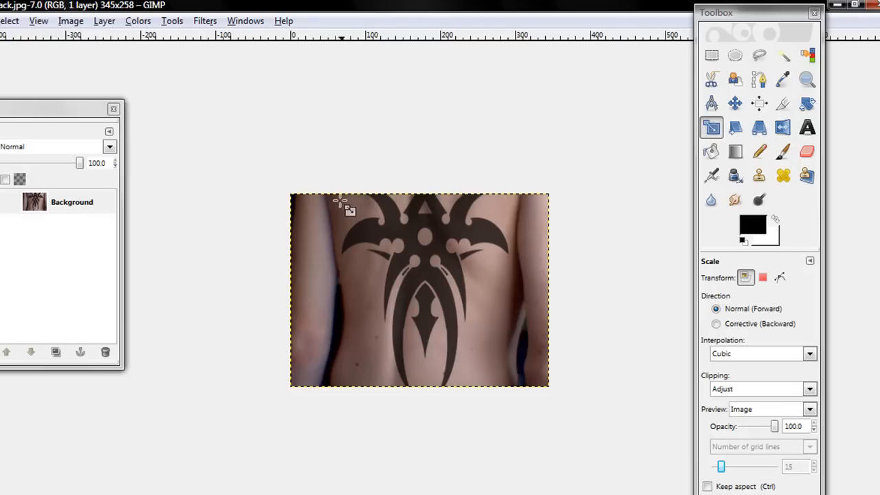
pyautogui.moveTo(355, 235)
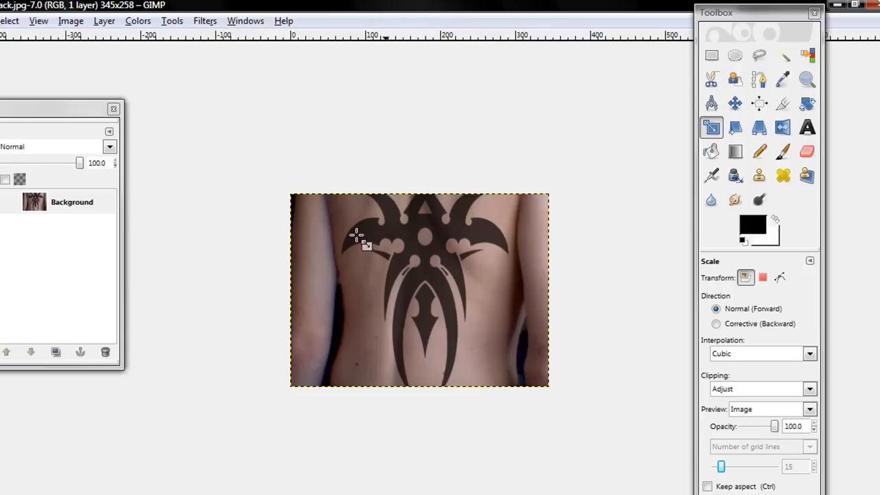
pyautogui.moveTo(22, 371)
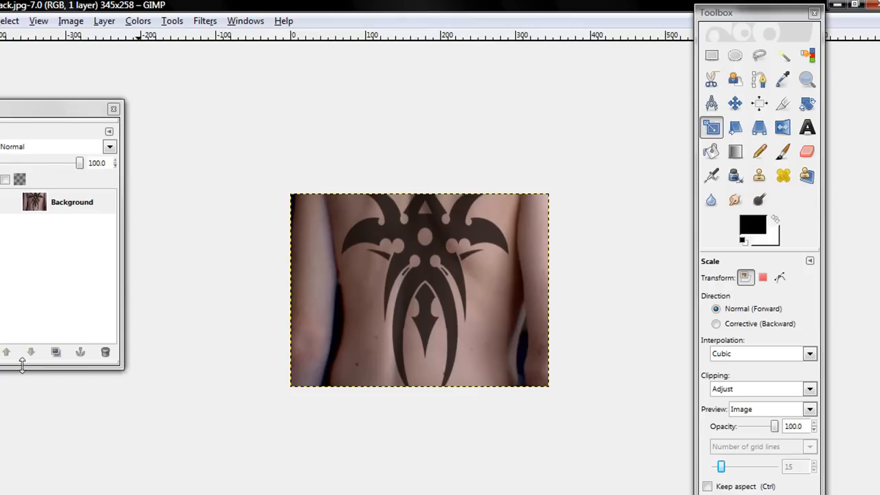
pyautogui.moveTo(213, 153)
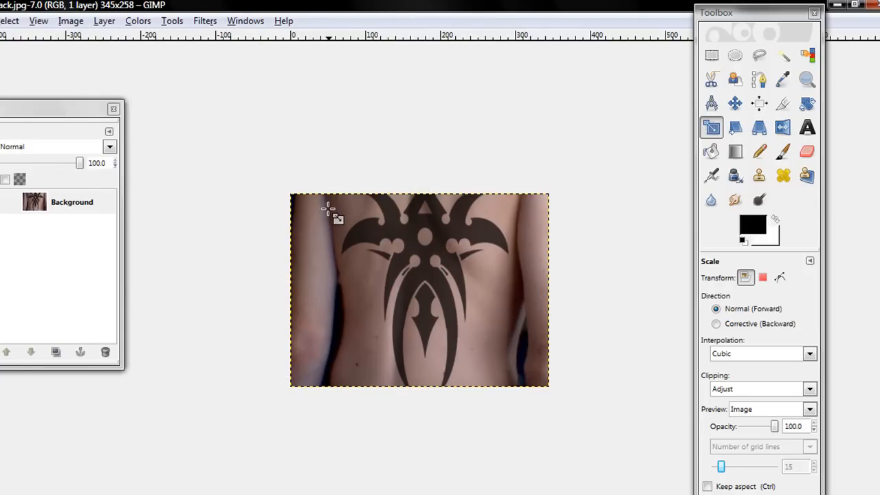
pyautogui.moveTo(405, 321)
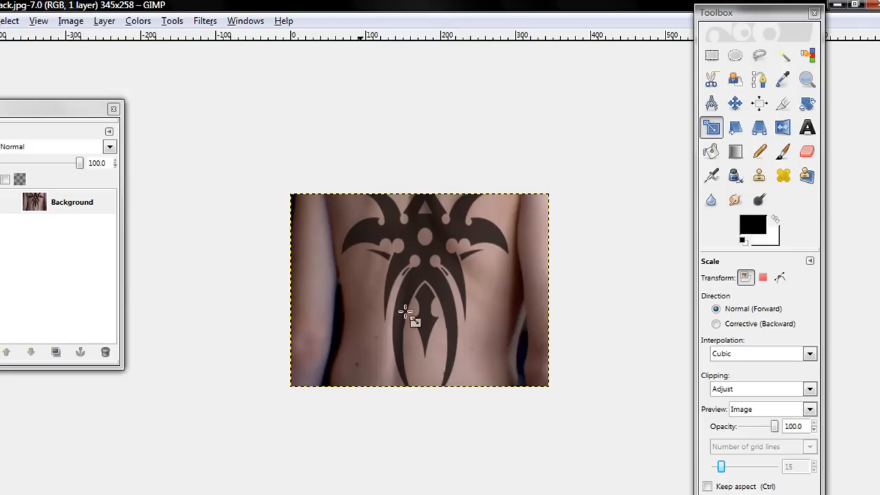
pyautogui.moveTo(493, 264)
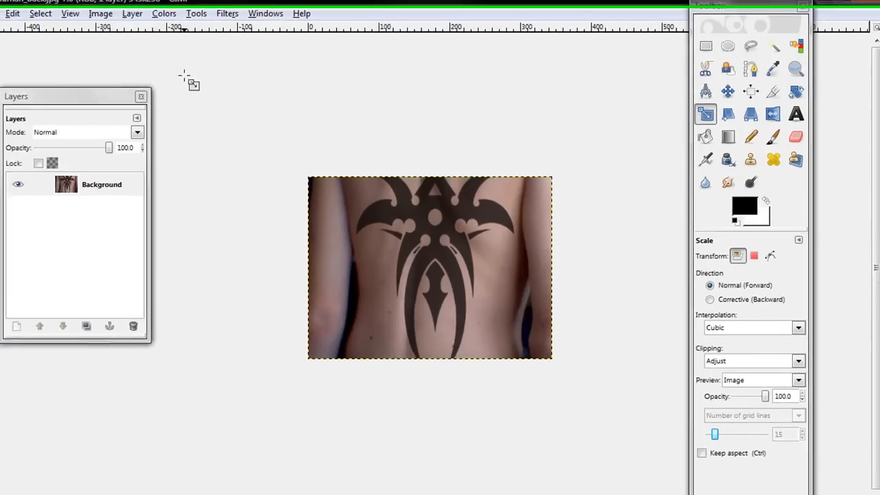
pyautogui.moveTo(721, 95)
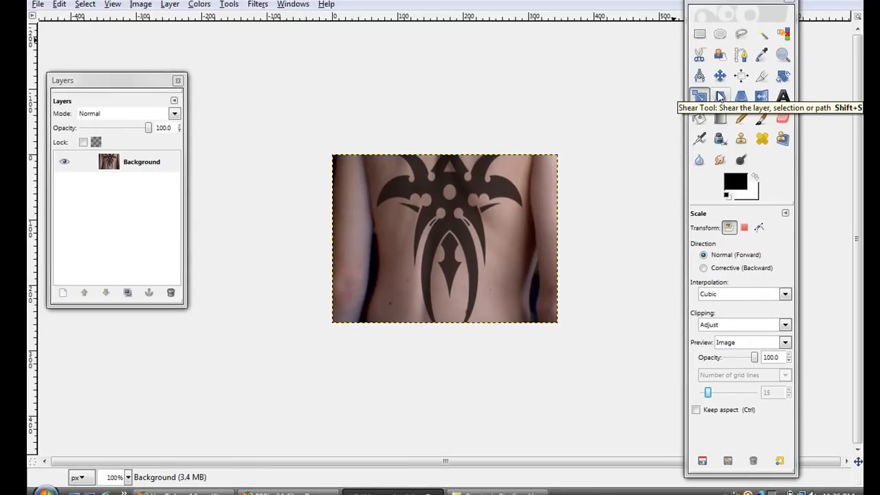